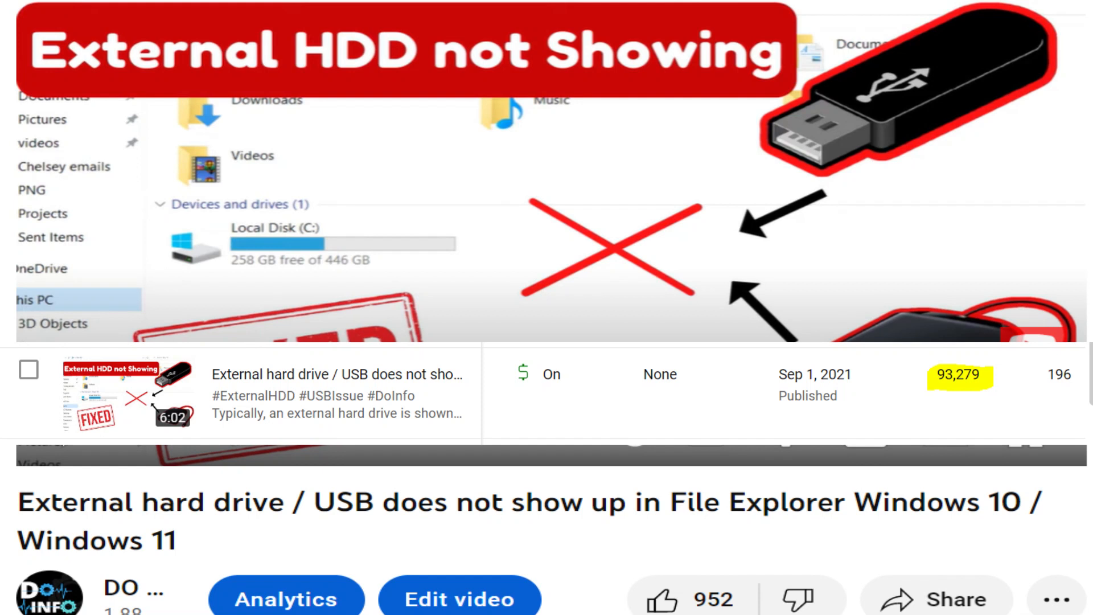
Scroll YouTube Studio's video list showing the external drive tutorial with 93,279 views
scroll("up", 3)
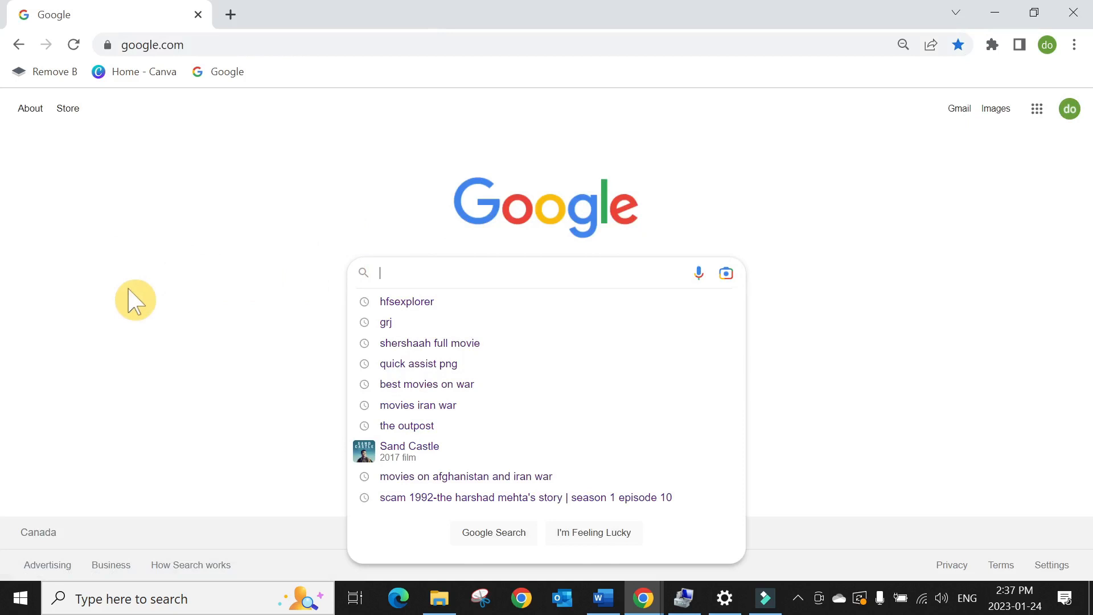
Search Google for hfsexplorer and open the Catacombae HFSExplorer result
left_click(406, 301)
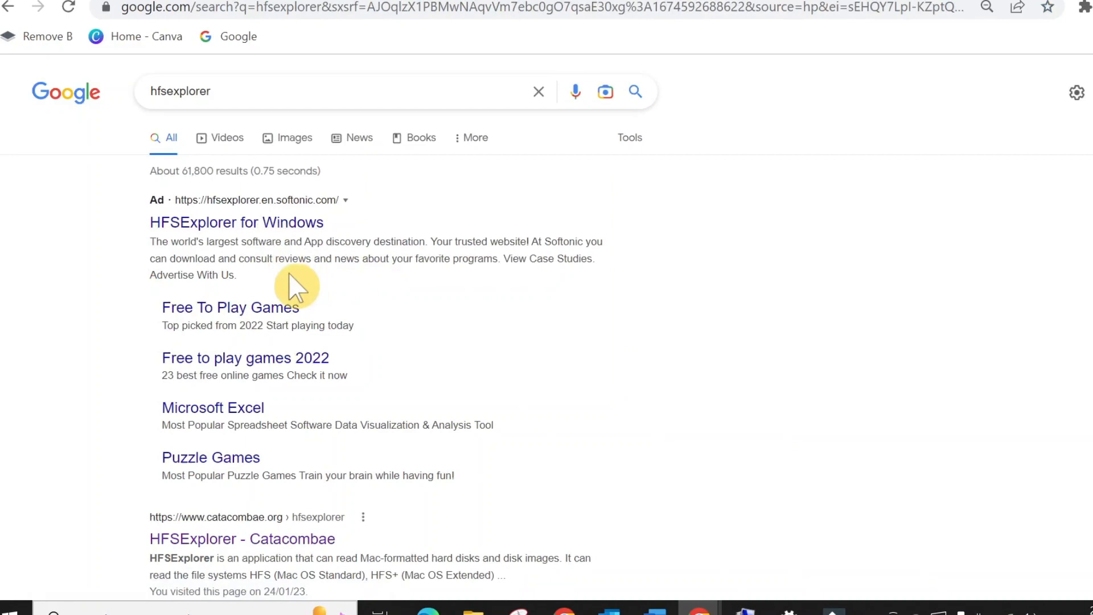
scroll("down", 3)
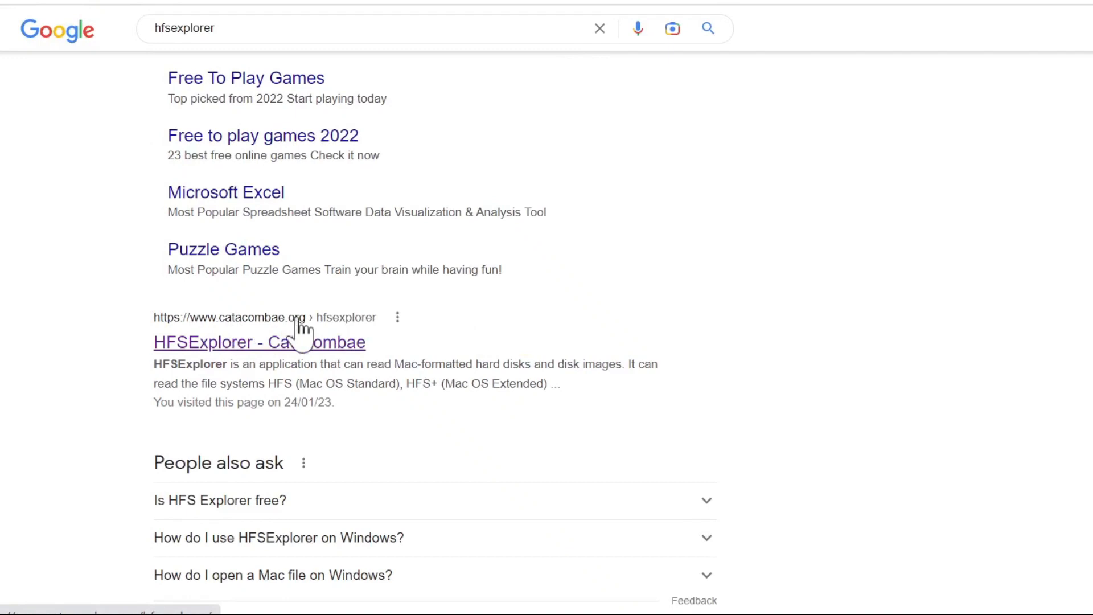
left_click(258, 341)
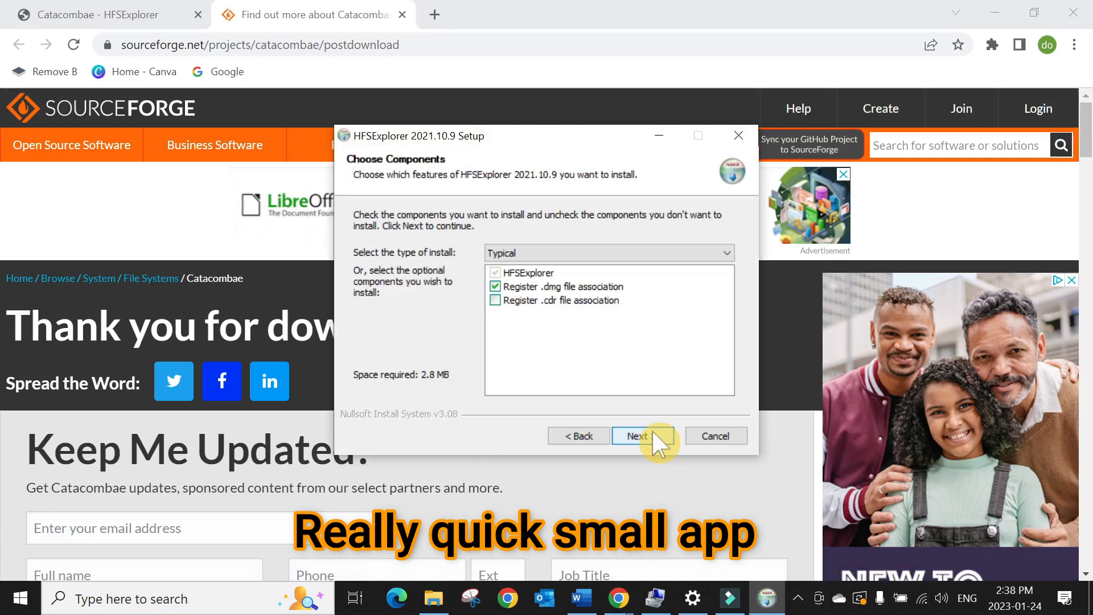
Finish installing HFSExplorer, launch it, and follow the missing-Java error to java.com
left_click(640, 436)
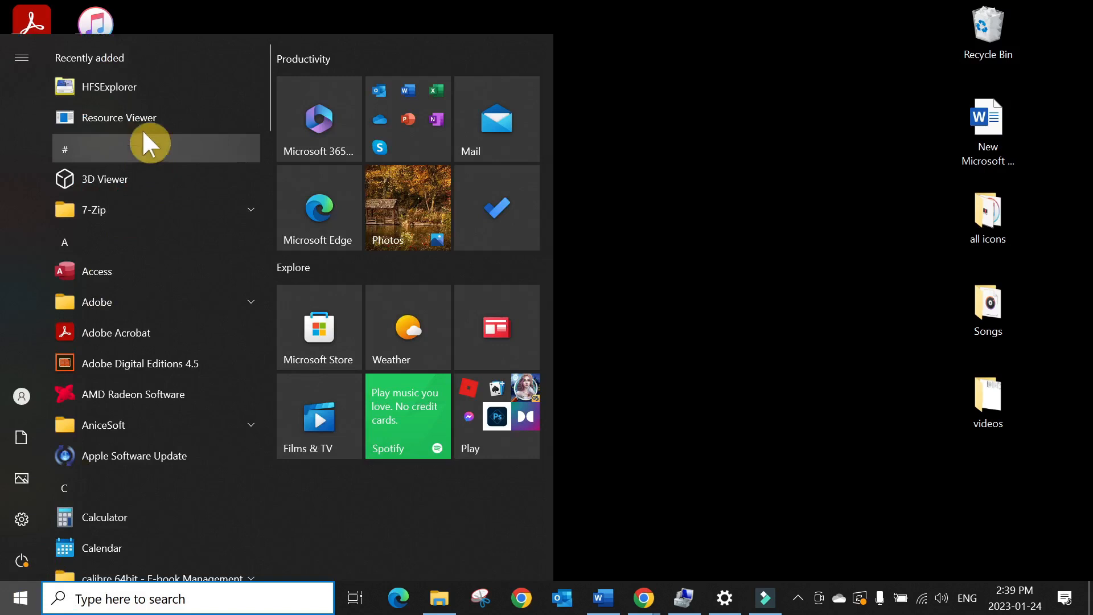
left_click(447, 432)
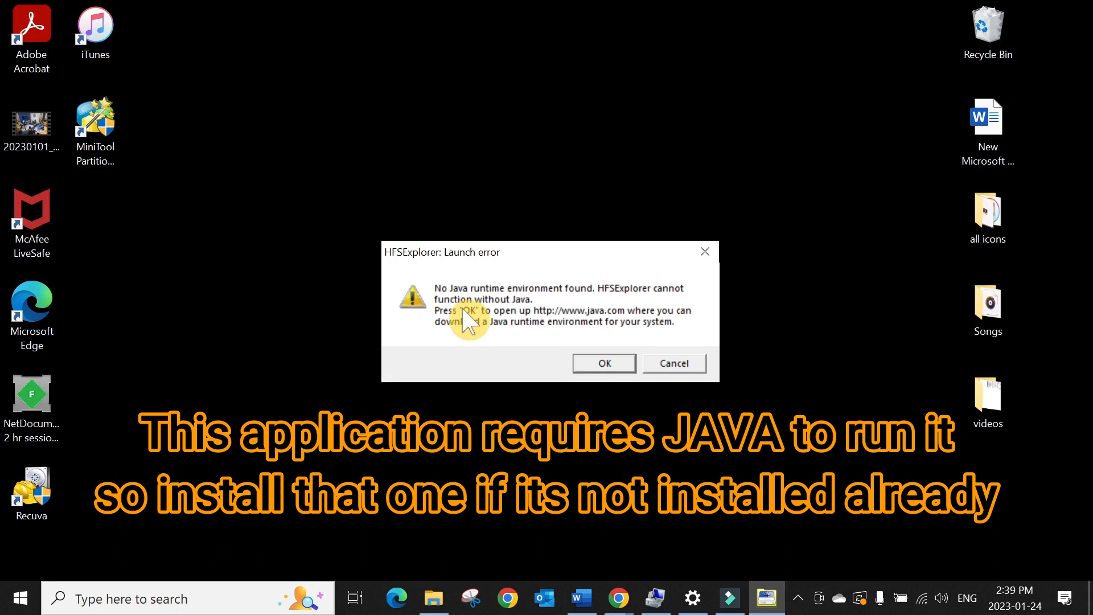
mouse_move(571, 313)
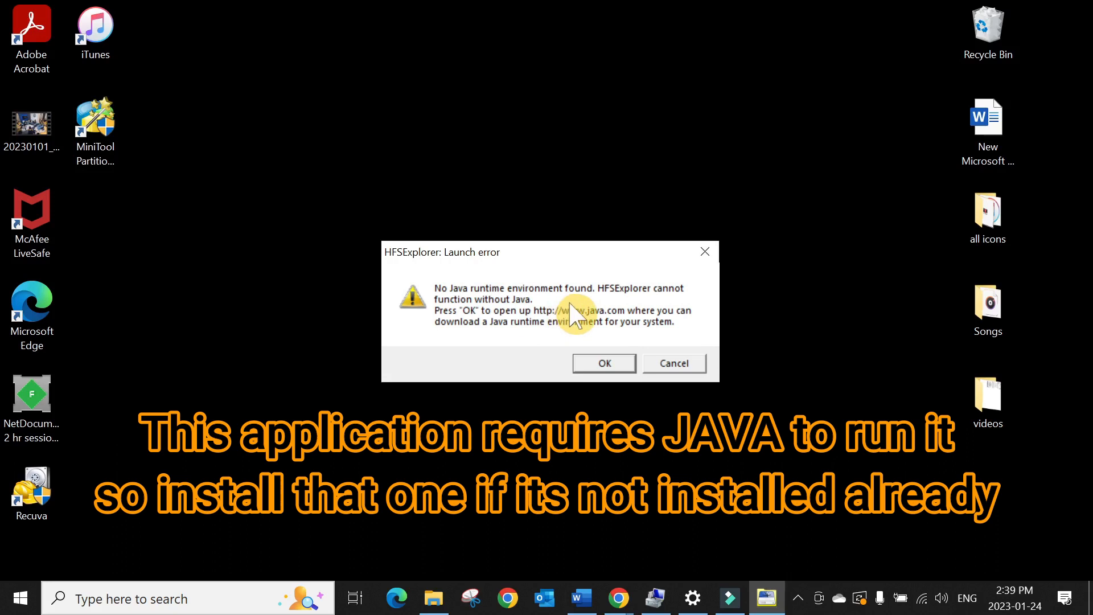
left_click(602, 364)
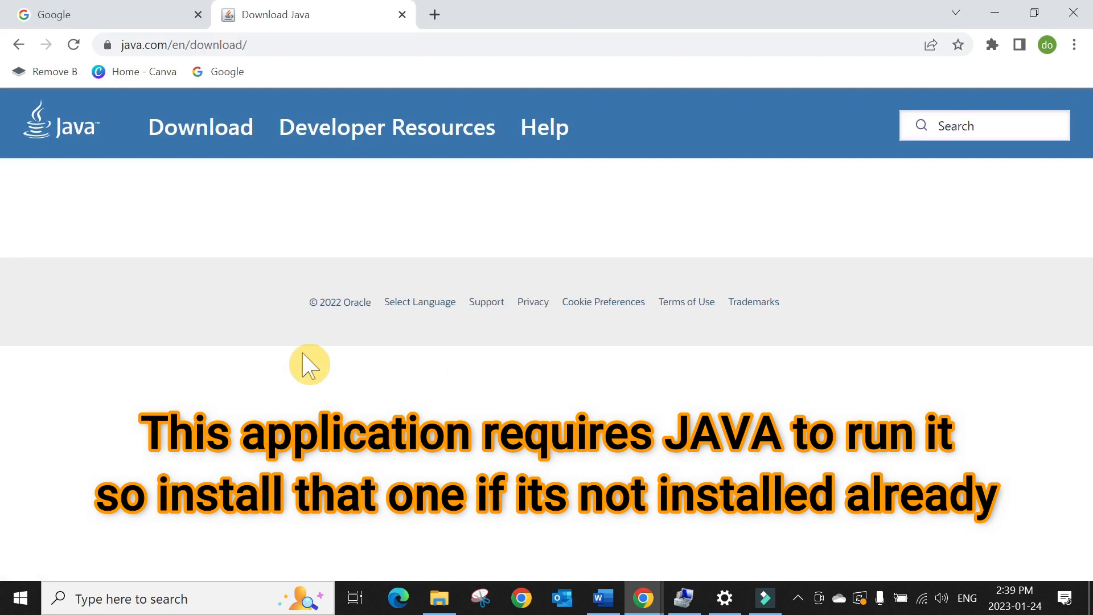
Download the jre-8u361 Java installer for Windows and run it
left_click(659, 423)
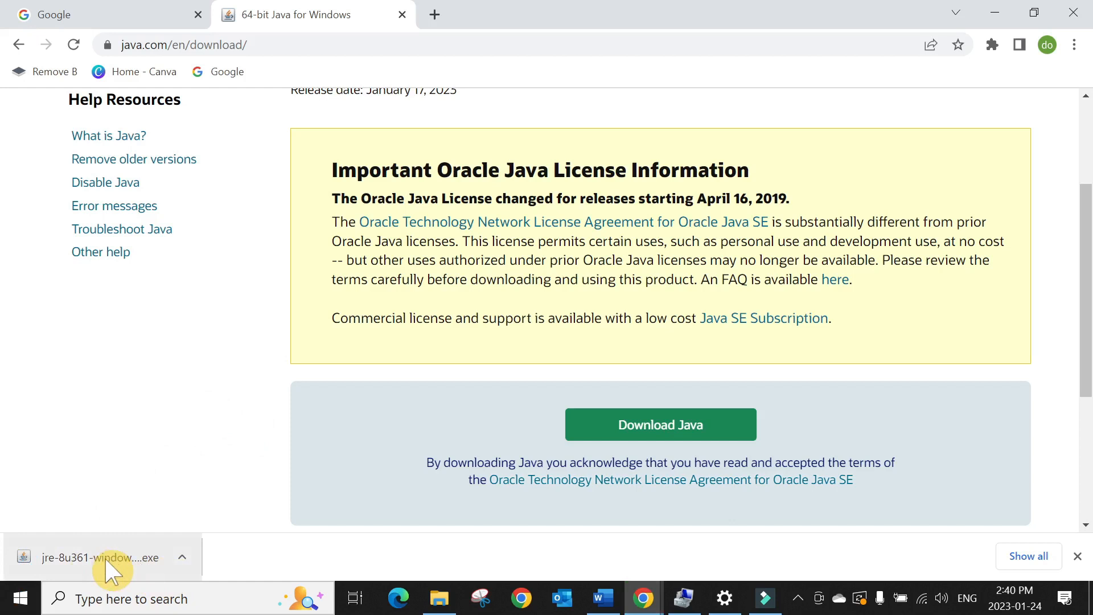
left_click(98, 556)
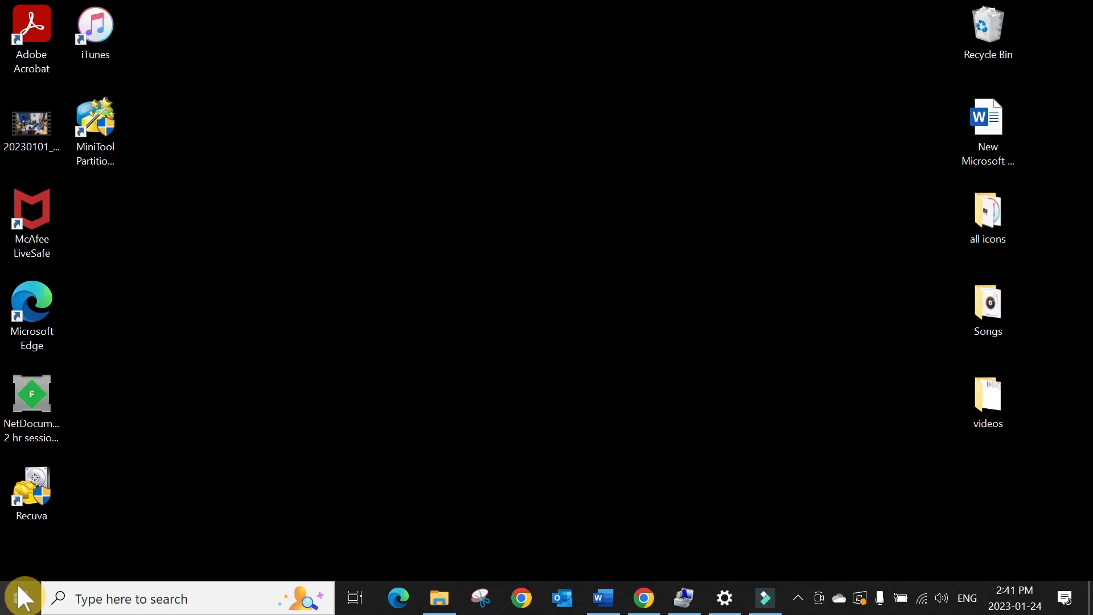
mouse_move(432, 432)
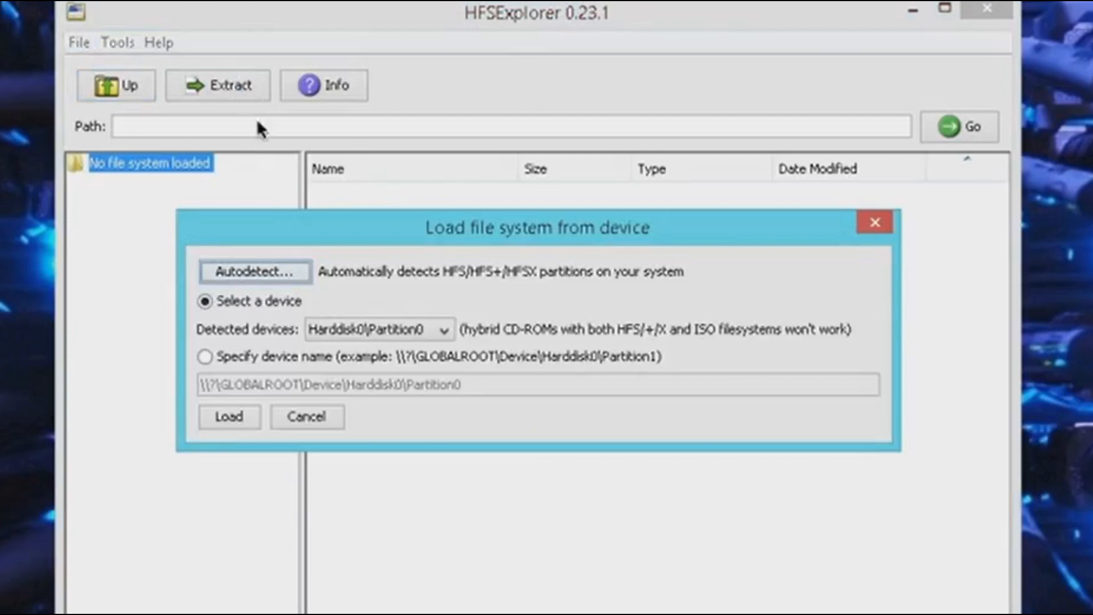
Load the autodetected HFS+ partition and extract the --MIX-- folder into Documents
left_click(228, 416)
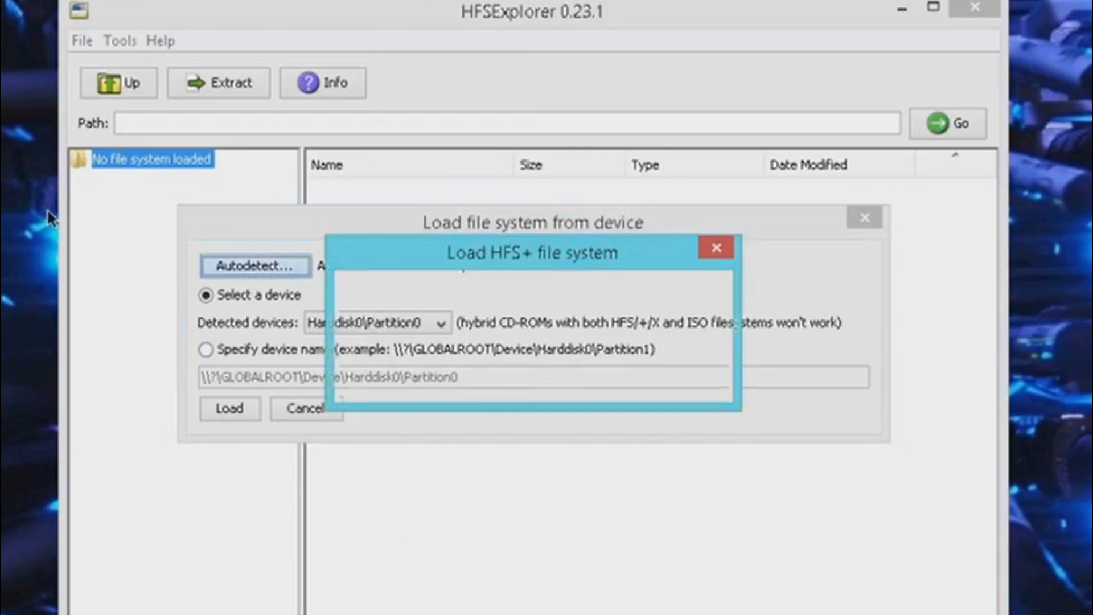
left_click(253, 266)
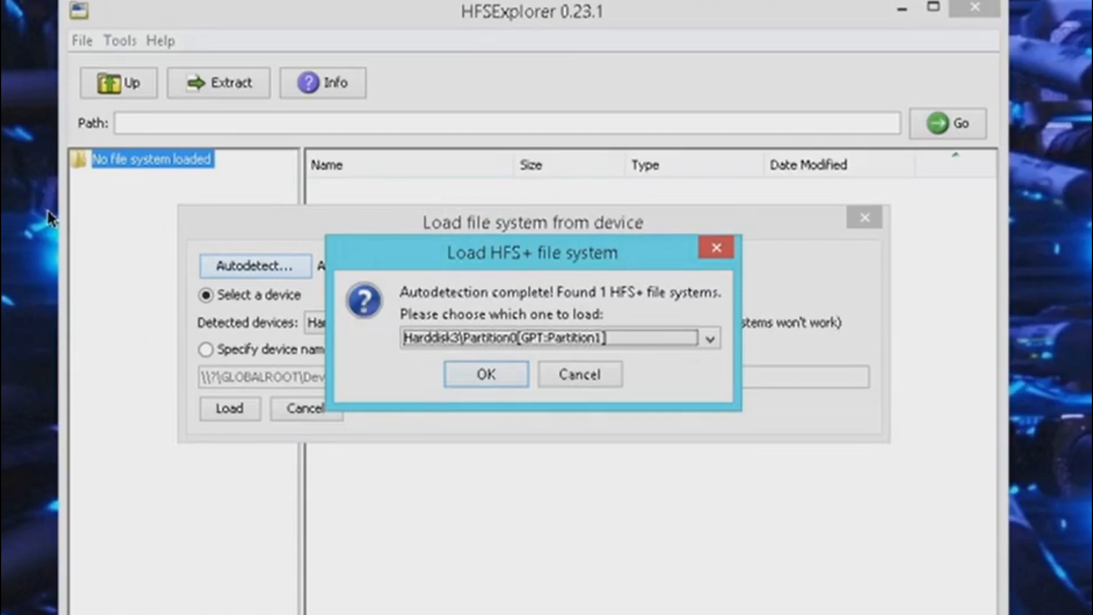
left_click(485, 373)
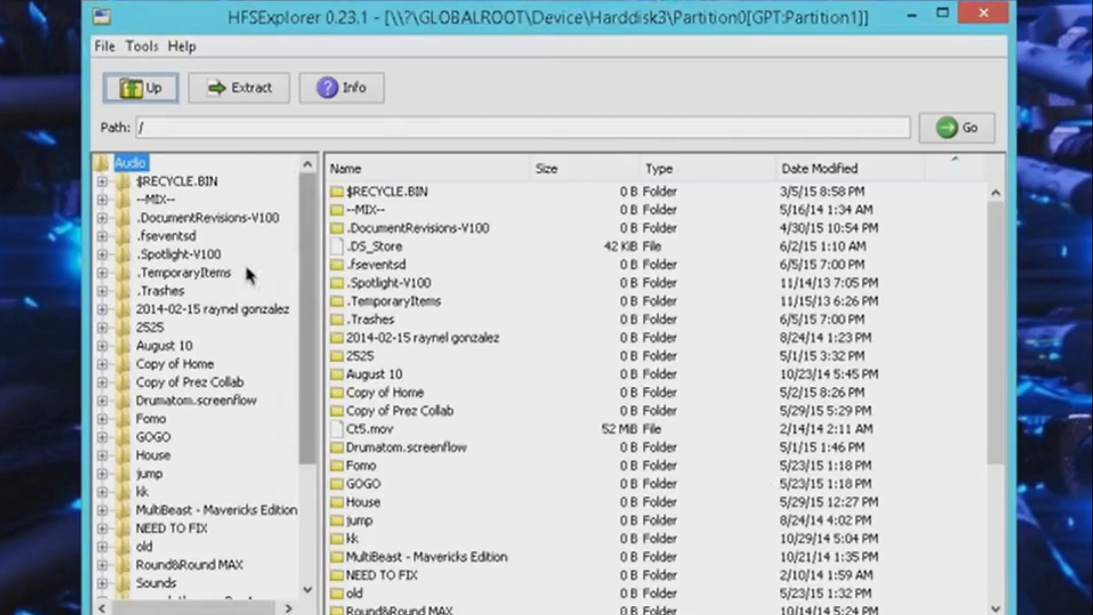
left_click(239, 87)
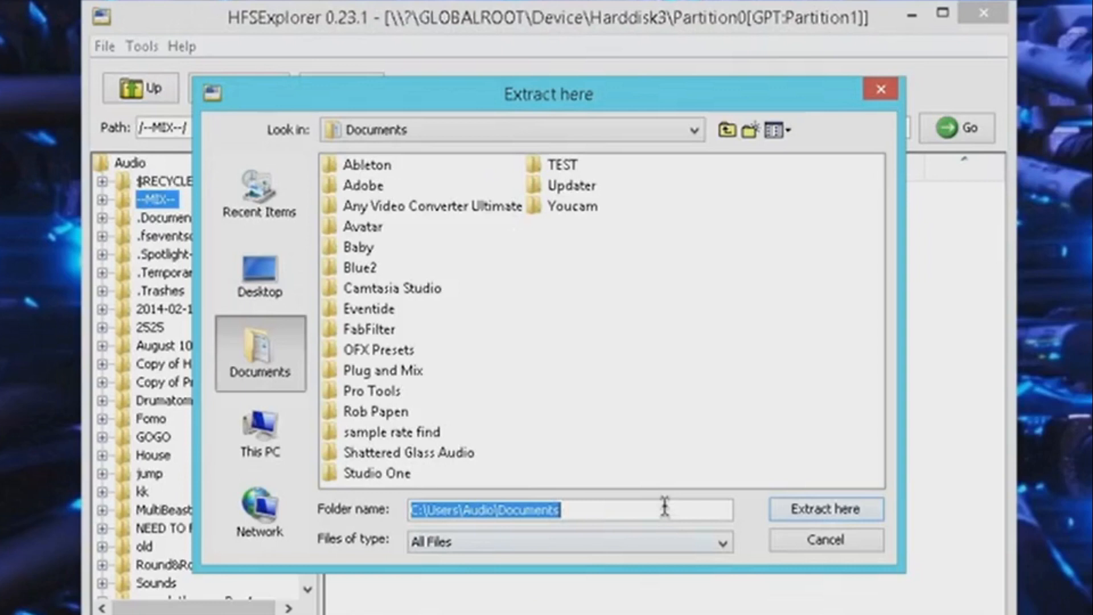
left_click(826, 508)
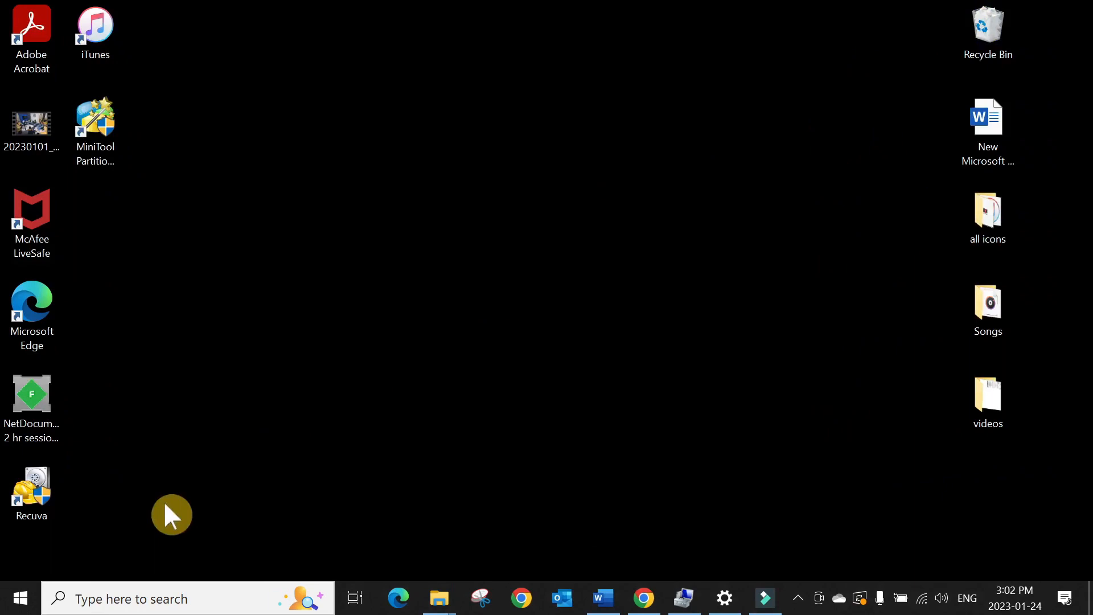
Run Command Prompt as administrator via Start search for cmd, and start entering diskpart
left_click(19, 598)
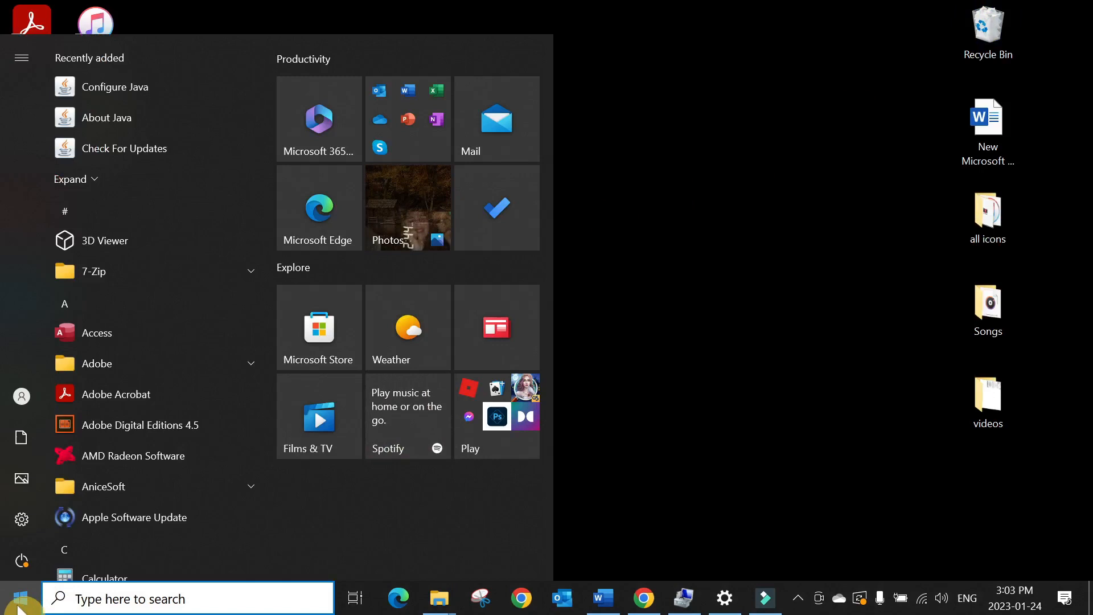
type("cmd")
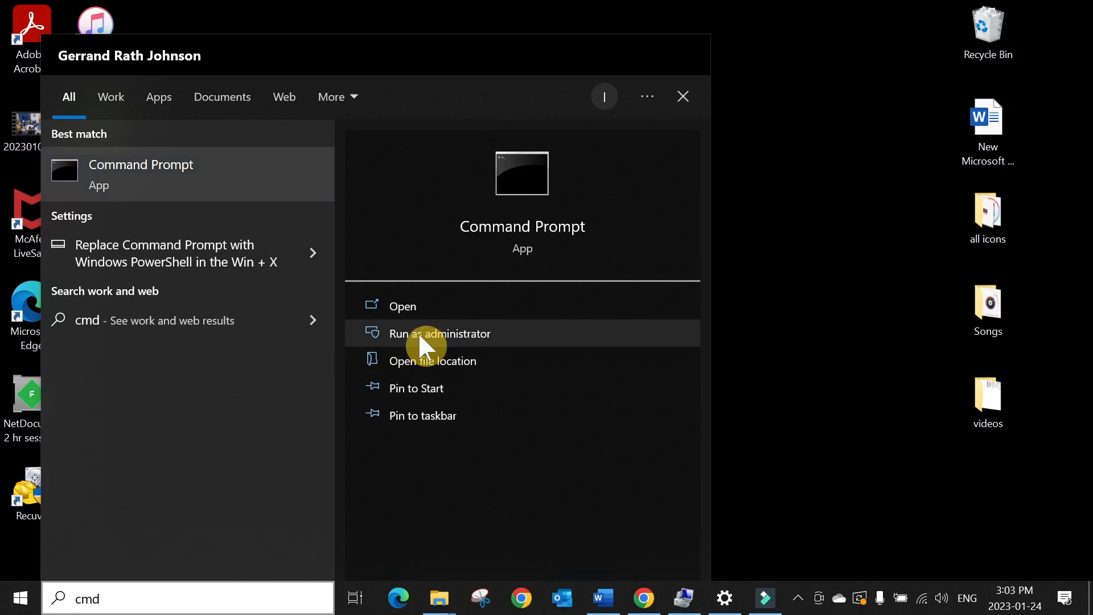
left_click(440, 333)
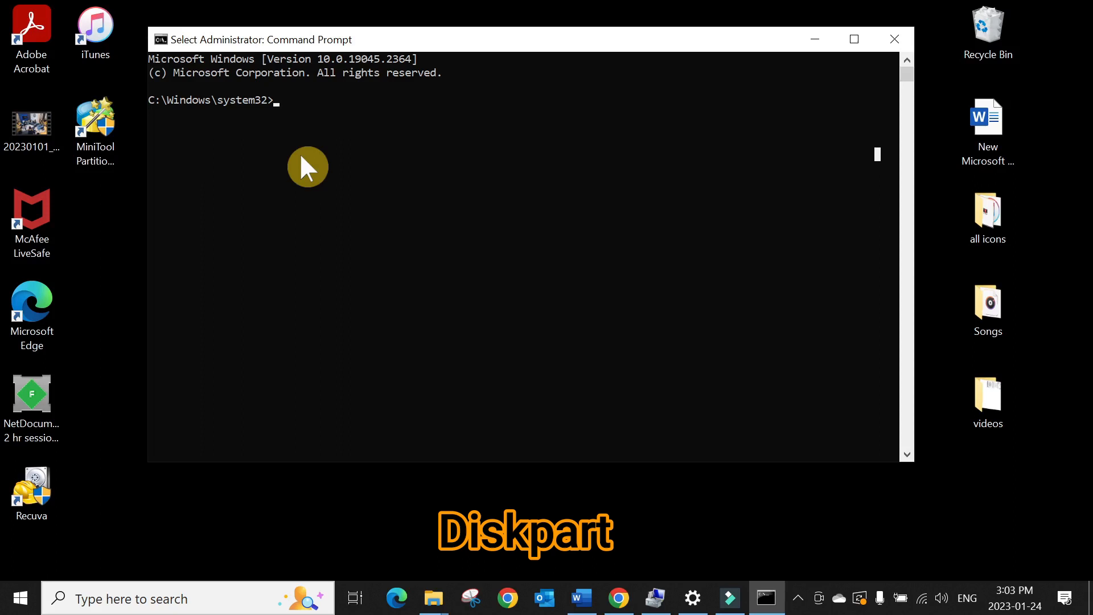
type("disk")
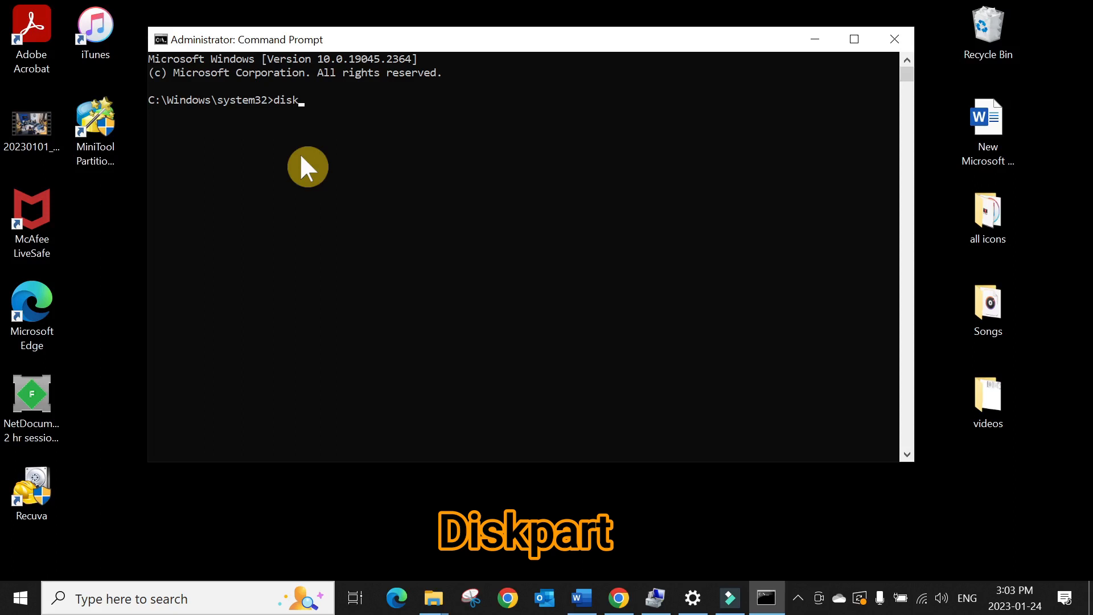
Start diskpart, list the 447 GB and 29 GB disks, and begin selecting one
key("Return")
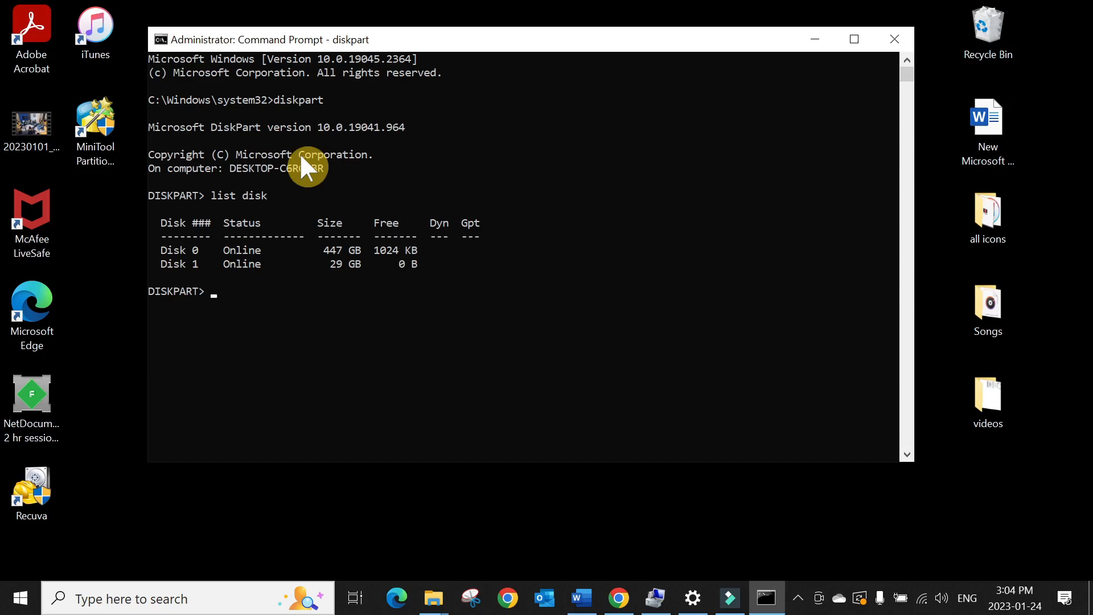
mouse_move(441, 124)
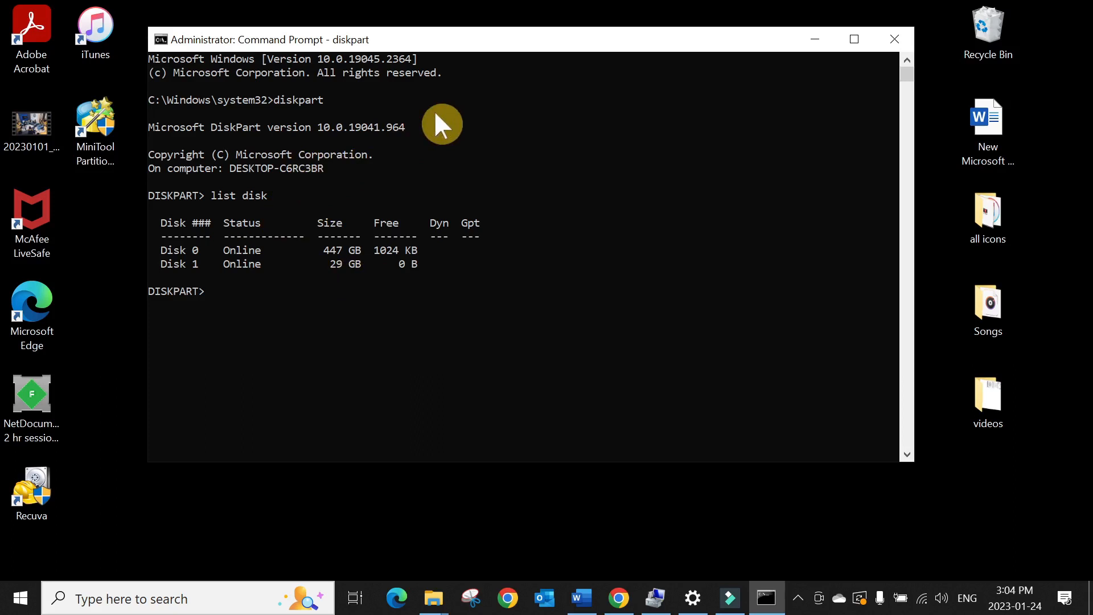
type("select di")
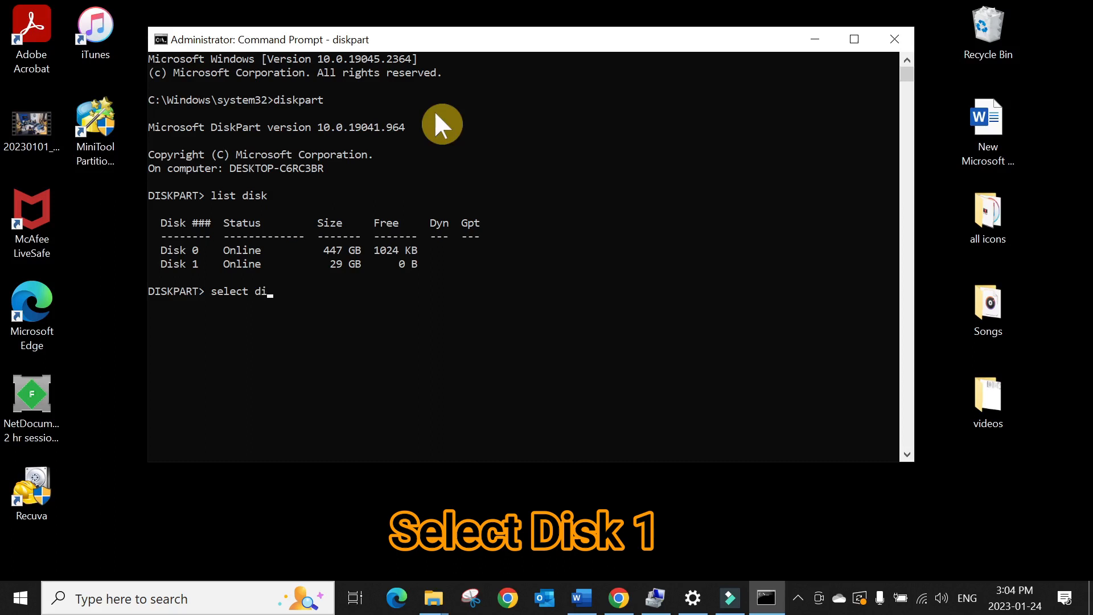
Select Disk 1, the 29 GB external drive, in diskpart
key("Return")
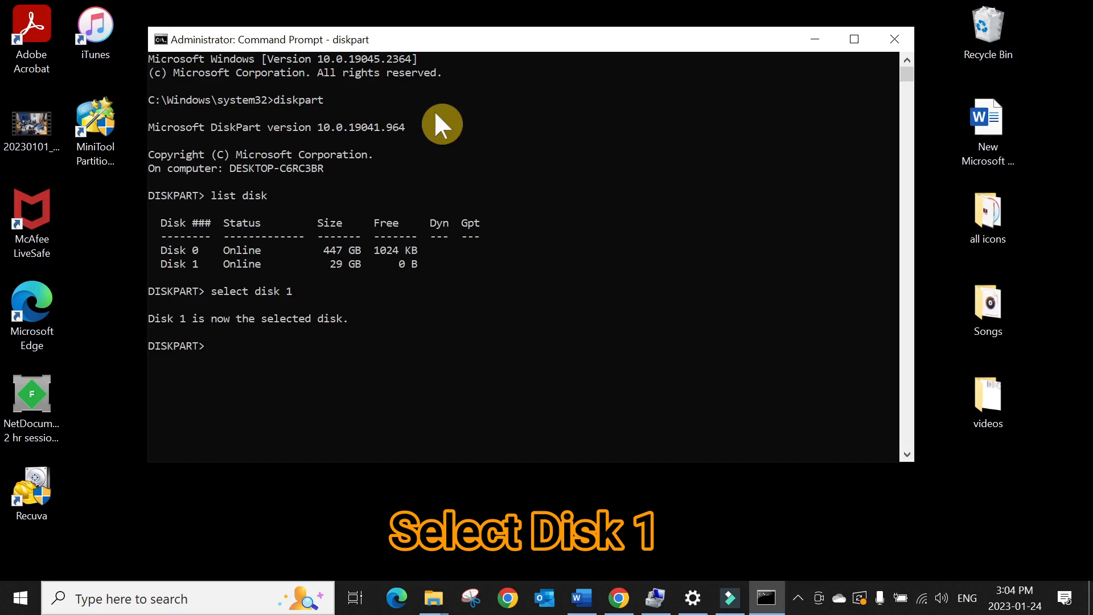
type("c")
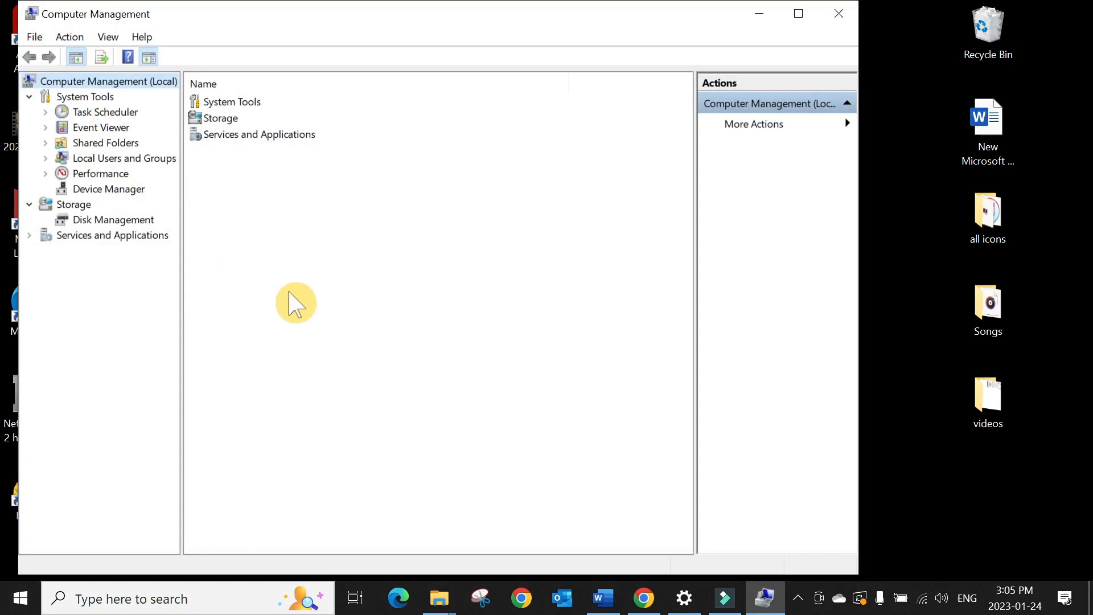
Show Disk Management and open options for Disk 1's 29.30 GB unallocated space
left_click(112, 219)
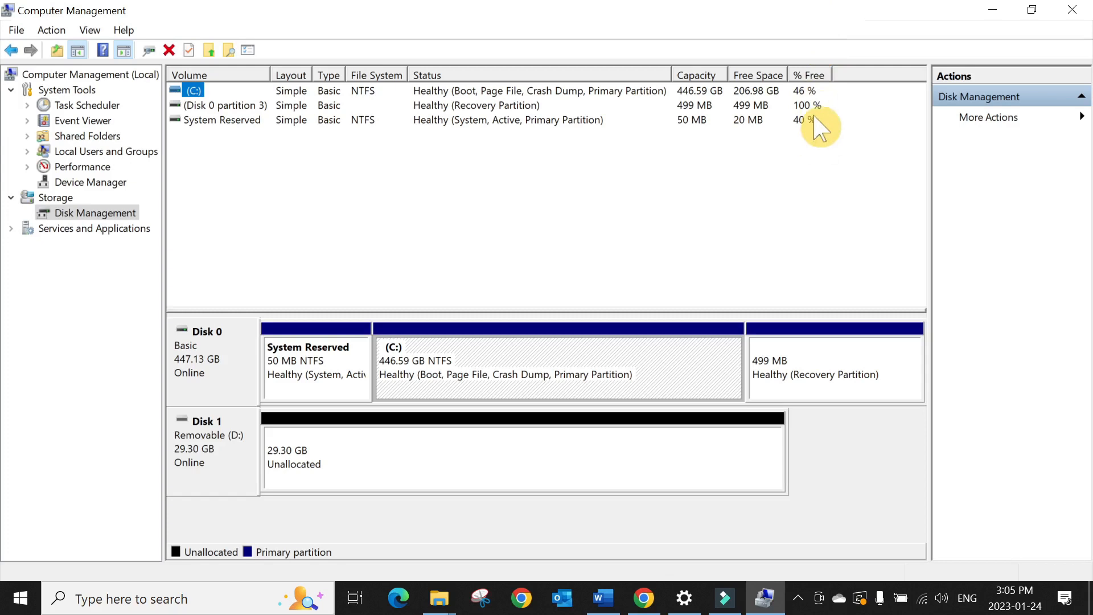
mouse_move(379, 469)
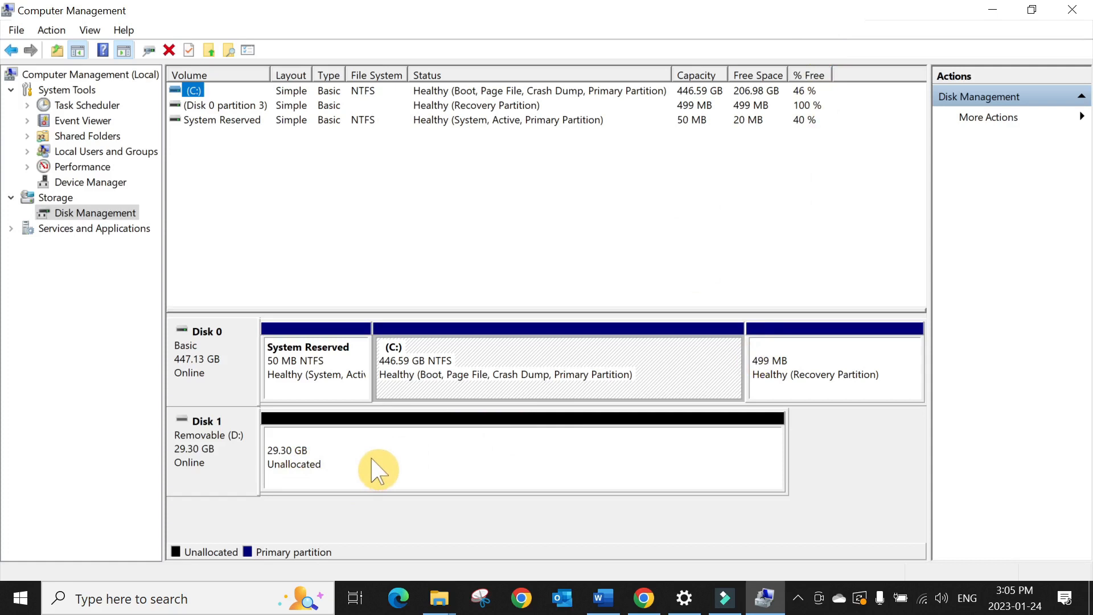
right_click(379, 460)
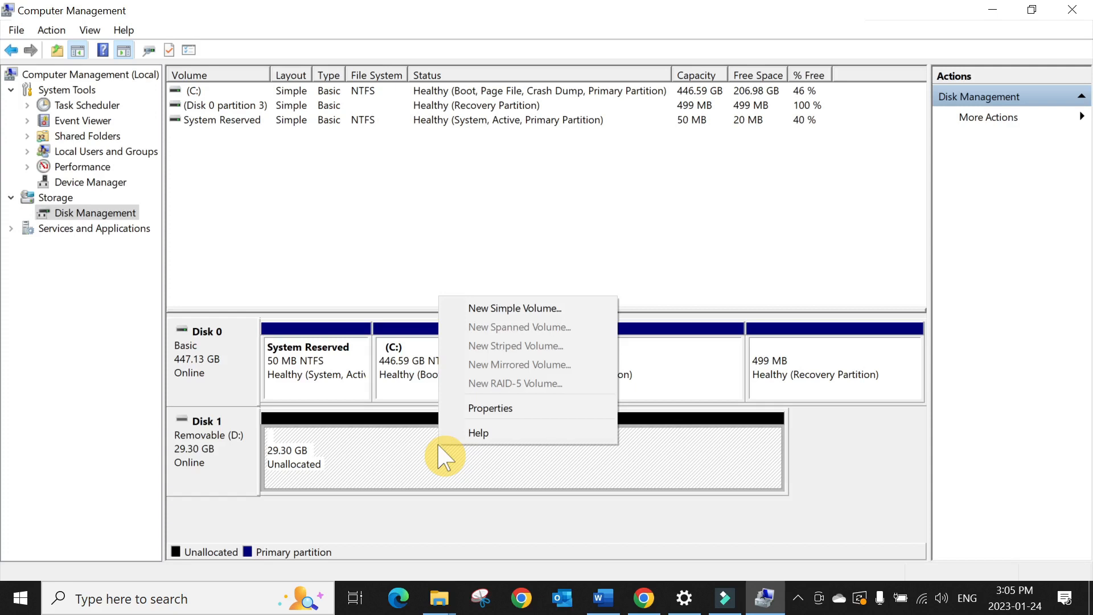
Create a 29,998 MB simple volume on Disk 1 with letter E and NTFS quick format
left_click(515, 308)
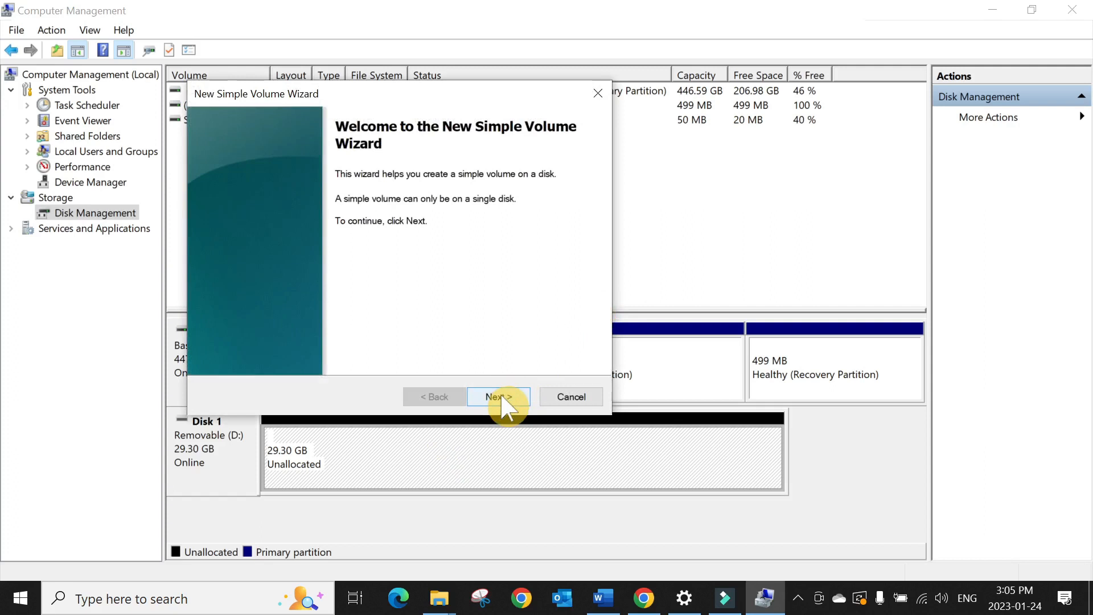
left_click(498, 396)
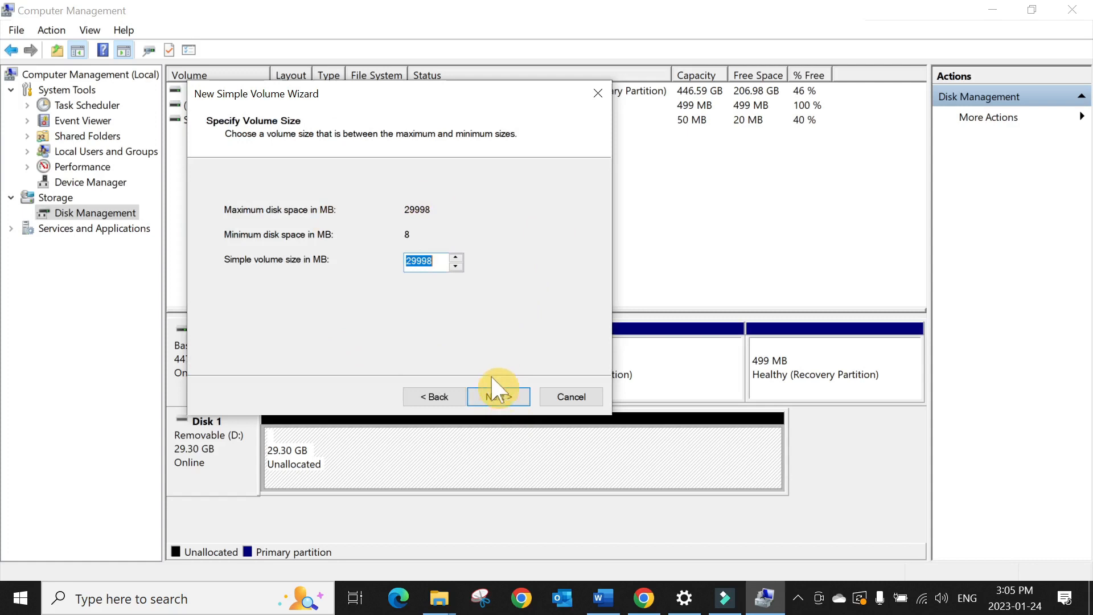
left_click(498, 397)
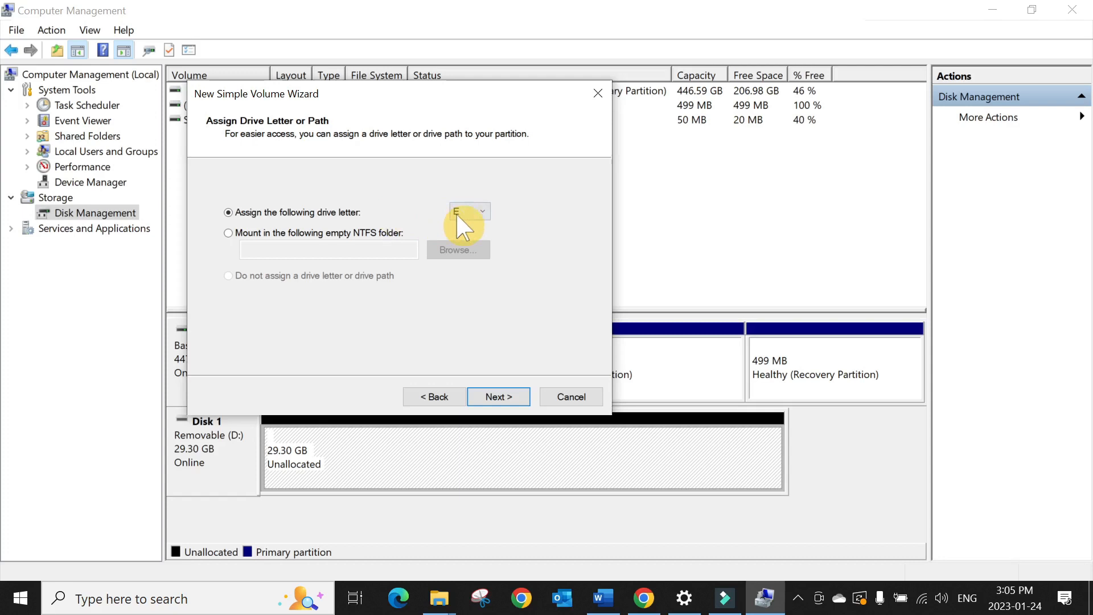
mouse_move(556, 226)
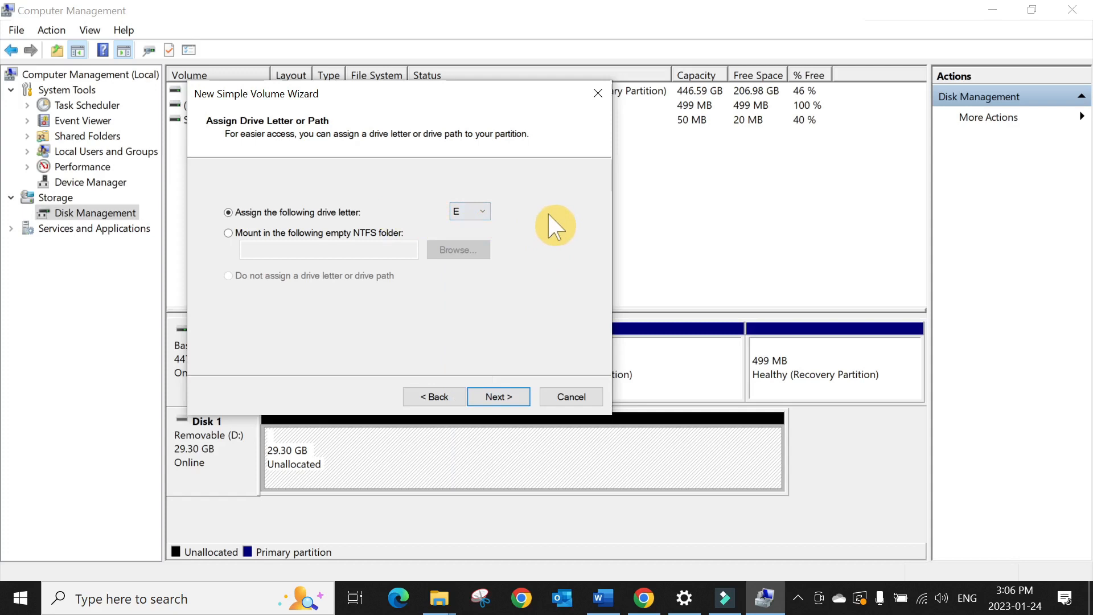
left_click(497, 397)
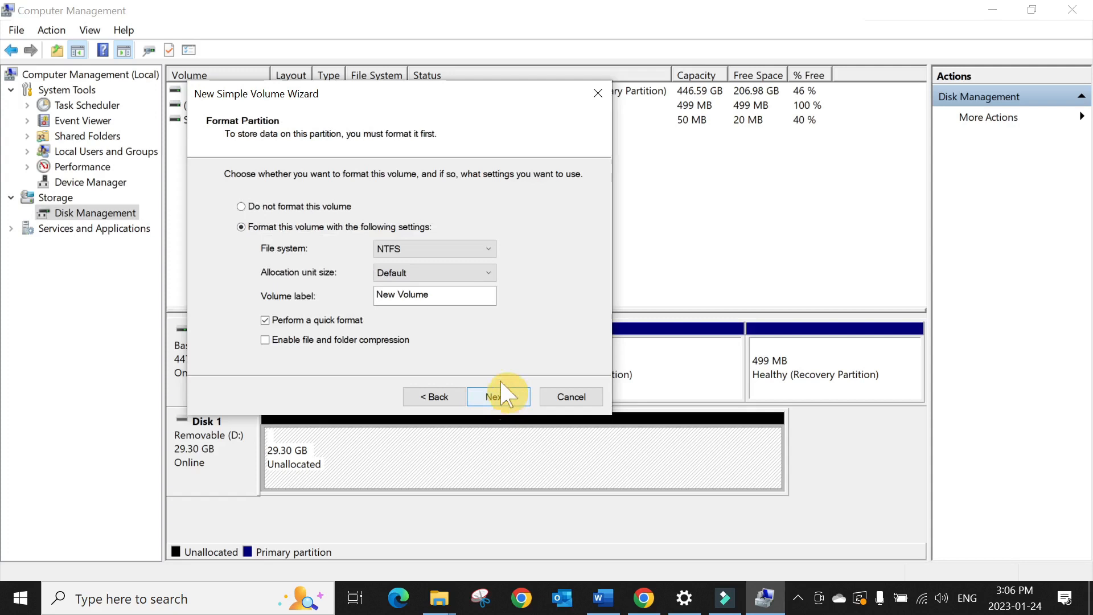
left_click(490, 249)
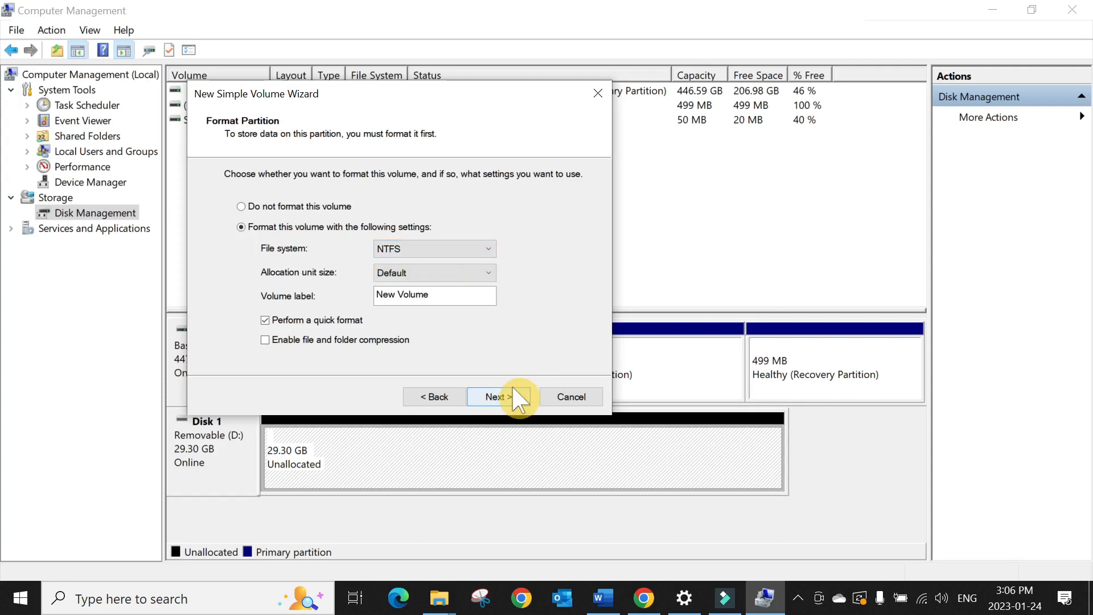
left_click(494, 397)
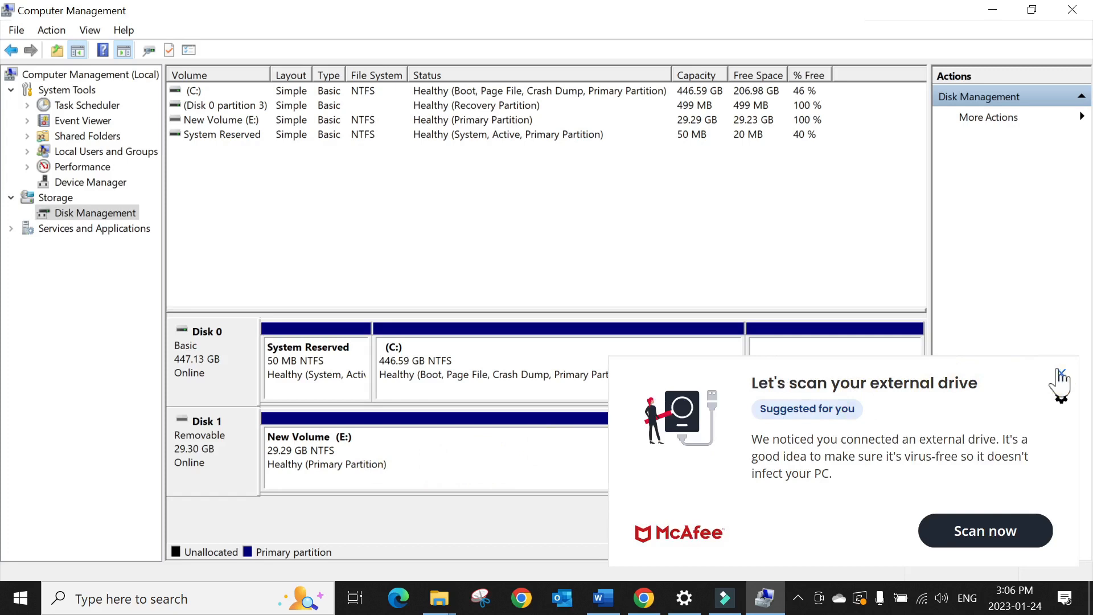
Dismiss the McAfee 'Let's scan your external drive' popup
left_click(1059, 375)
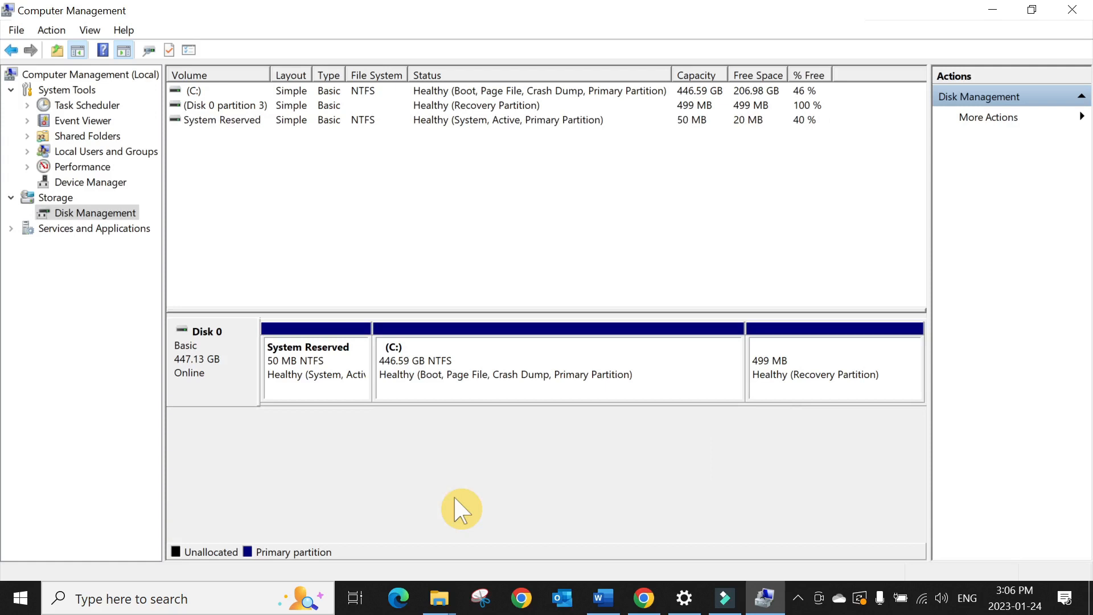
Open New Volume (E:) from This PC in File Explorer
left_click(438, 598)
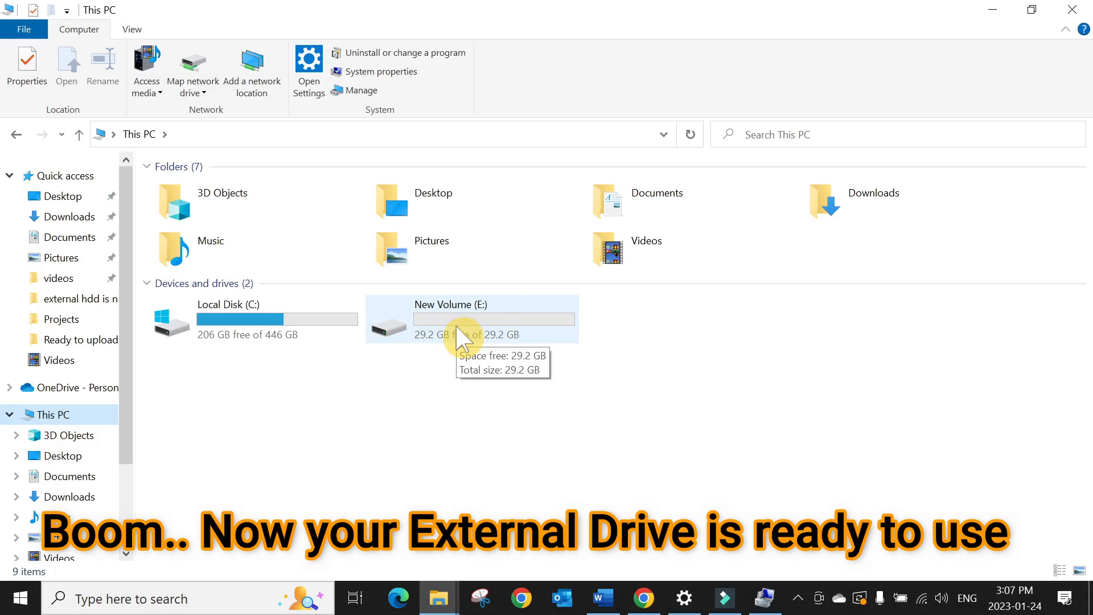
left_click(471, 319)
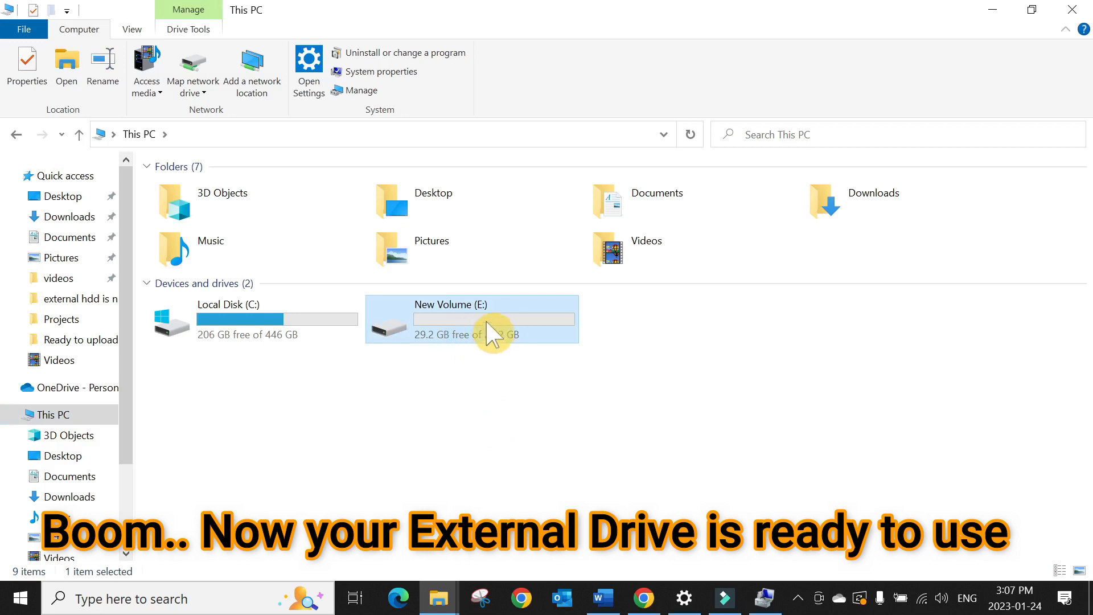
double_click(471, 319)
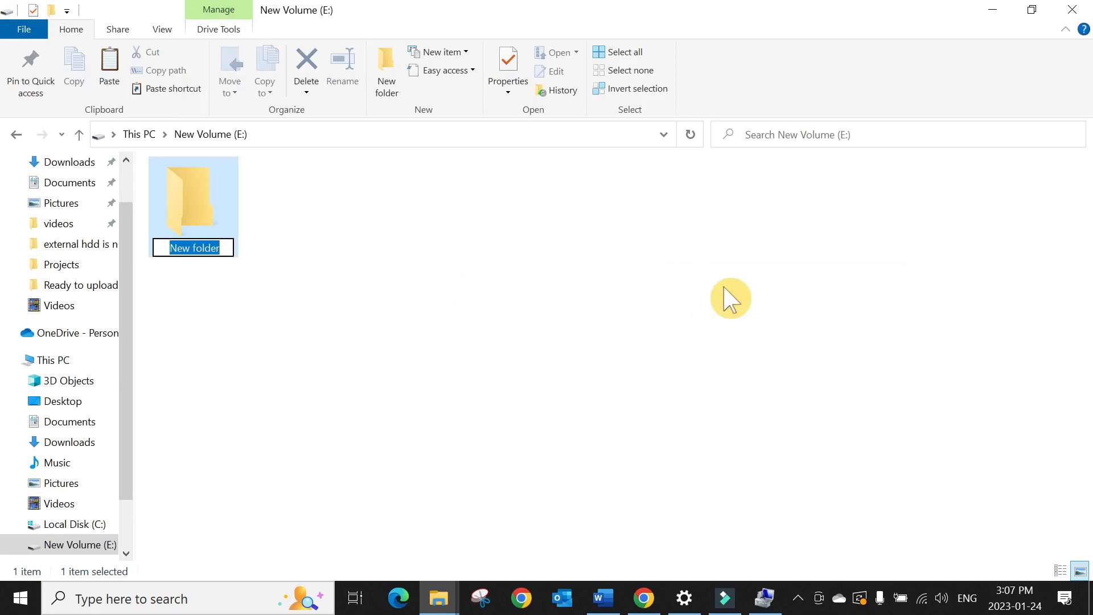